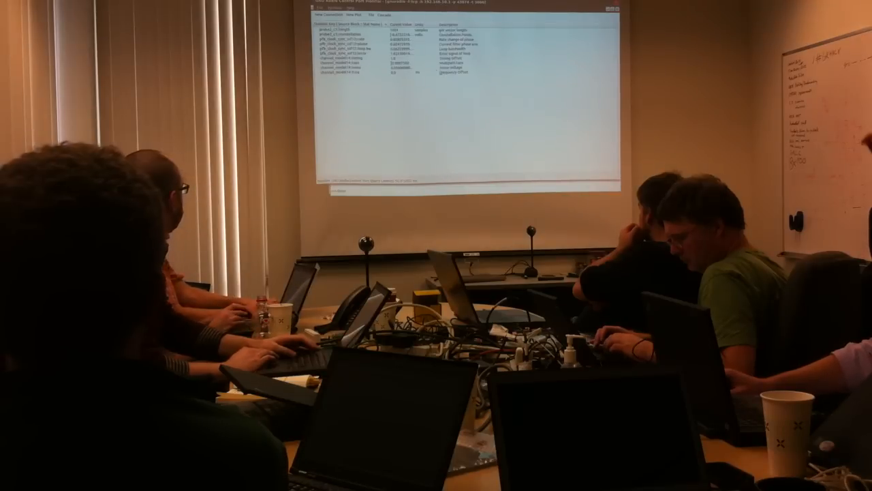
pyautogui.rightClick(362, 44)
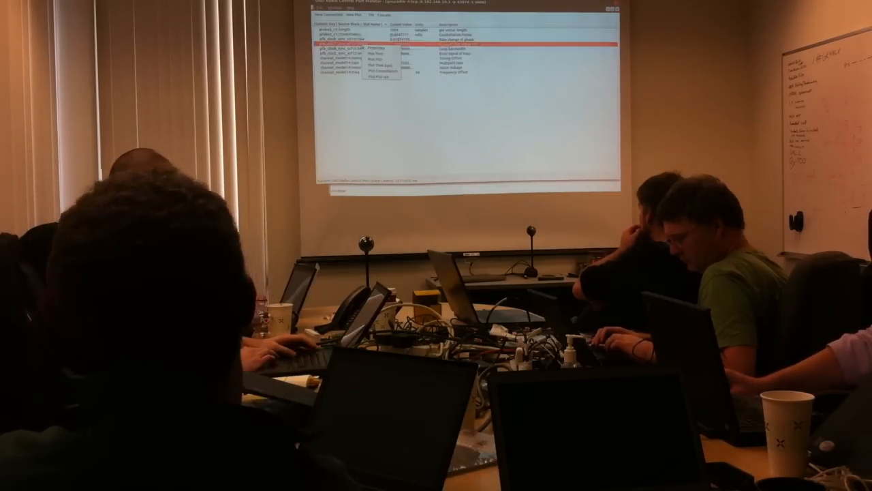